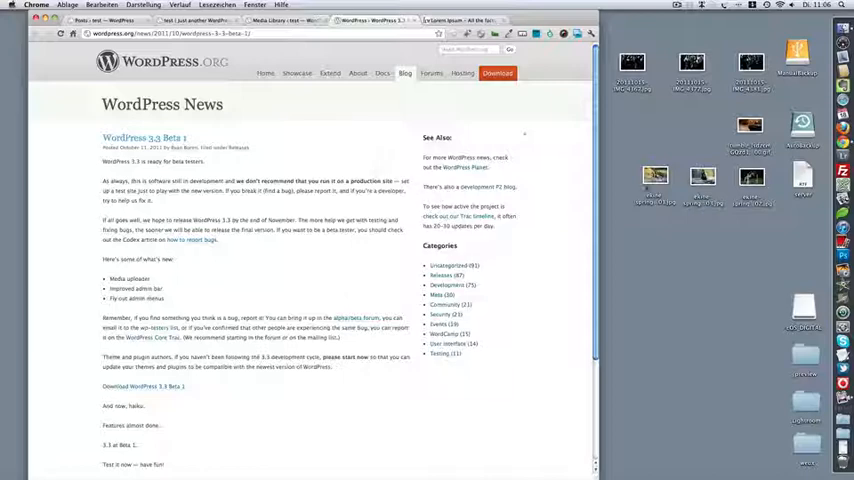
{"action": "mouse_move", "coordinate": [477, 111]}
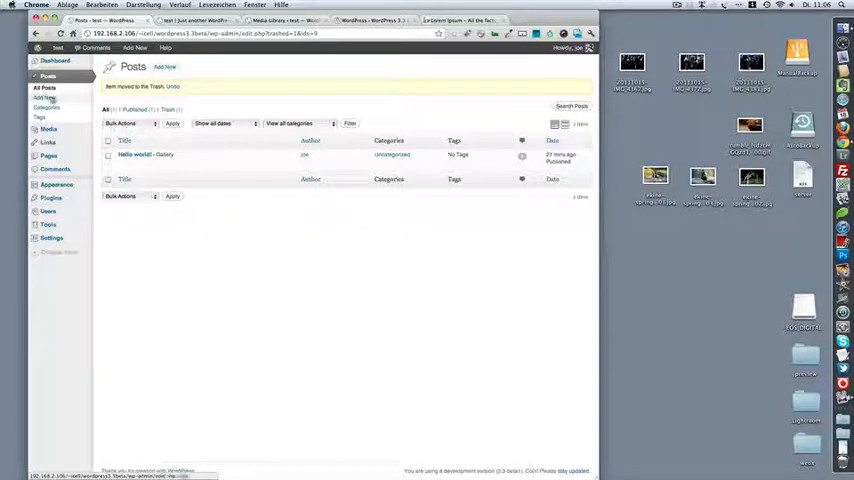
Start a new post titled 'Ekine horse jumping' and fetch Lorem Ipsum text from the other tab
{"action": "left_click", "coordinate": [43, 97]}
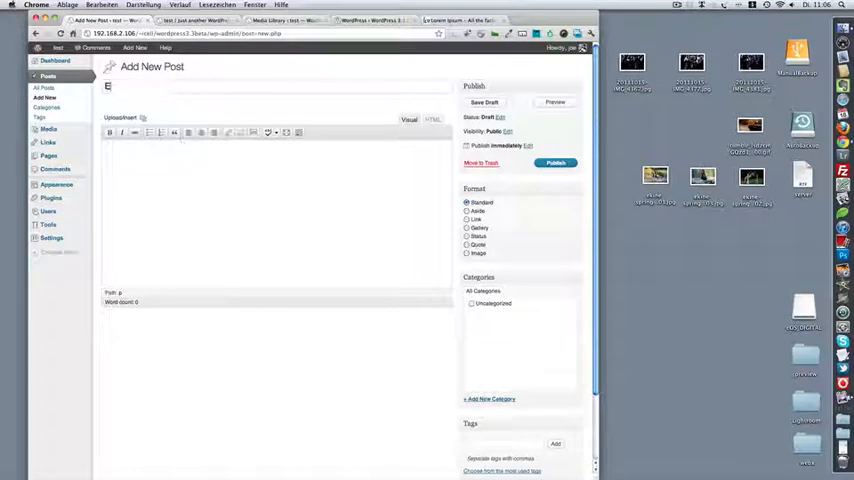
{"action": "type", "text": "Ekine horse"}
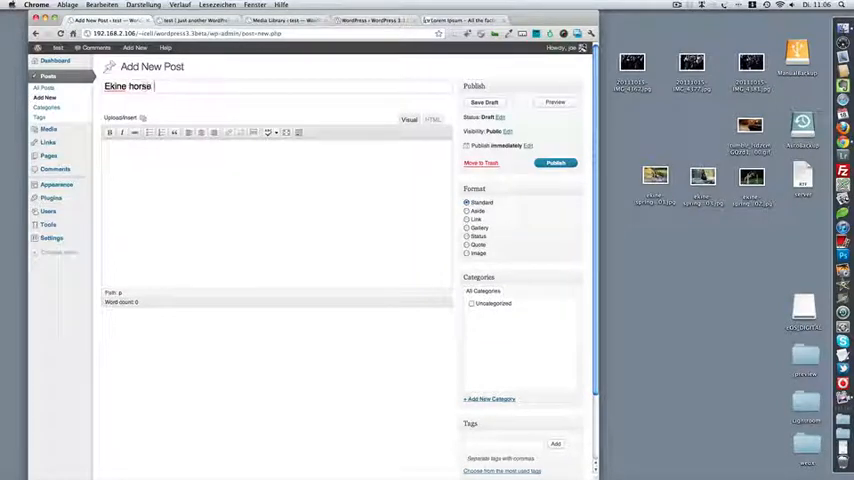
{"action": "type", "text": "jumpi"}
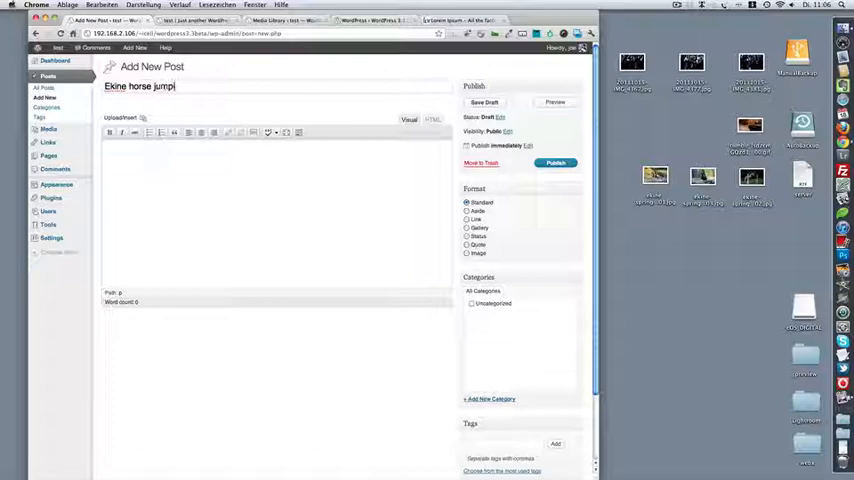
{"action": "type", "text": "ng"}
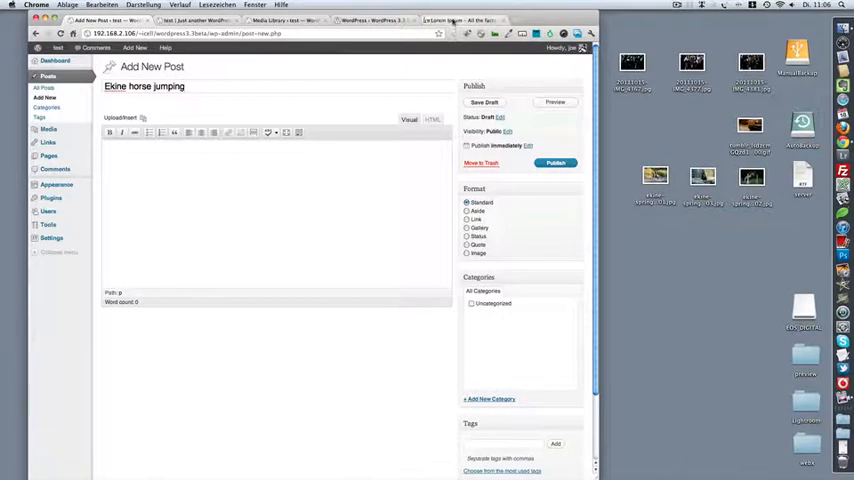
{"action": "left_click", "coordinate": [455, 20]}
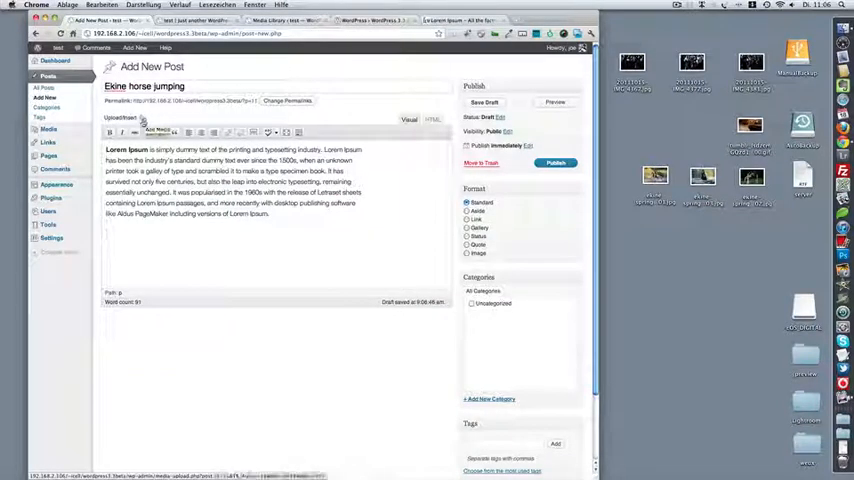
Upload the three horse images by drag and drop and insert them as a gallery
{"action": "left_click", "coordinate": [145, 118]}
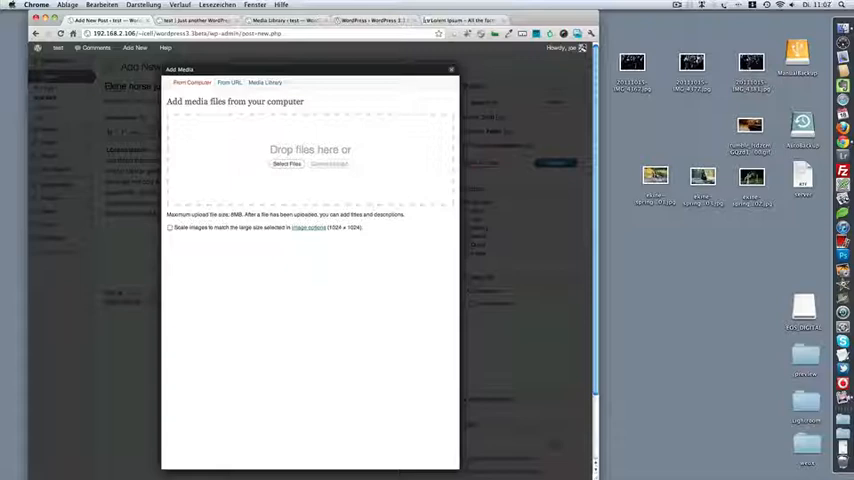
{"action": "mouse_move", "coordinate": [354, 138]}
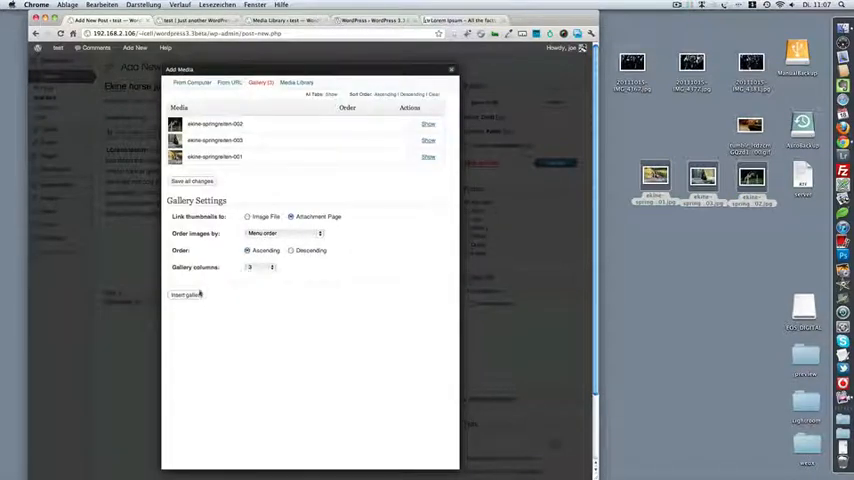
{"action": "left_click", "coordinate": [186, 294]}
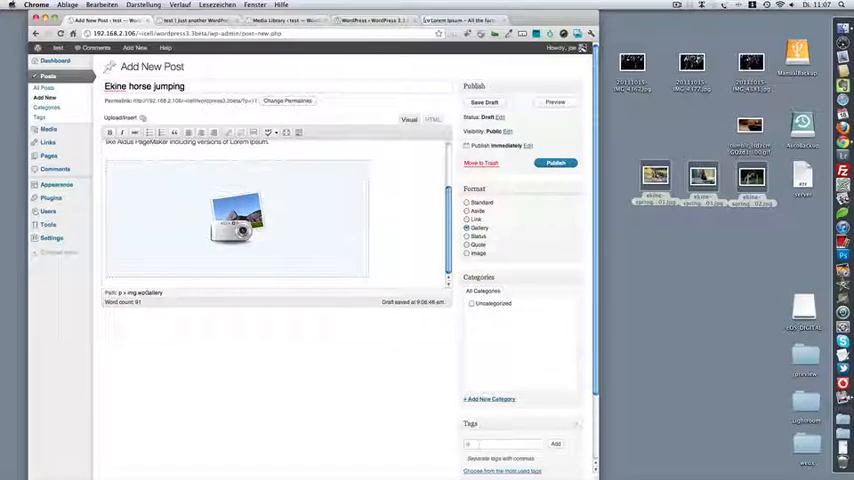
Enter 'horse jumping' in the post's Tags box
{"action": "type", "text": "horse"}
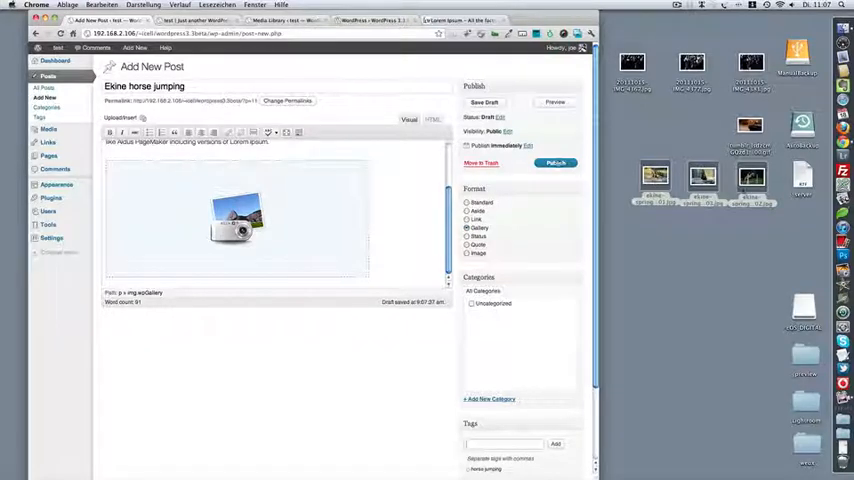
Publish the post, view it in a new tab, and open the first gallery photo's page
{"action": "left_click", "coordinate": [556, 163]}
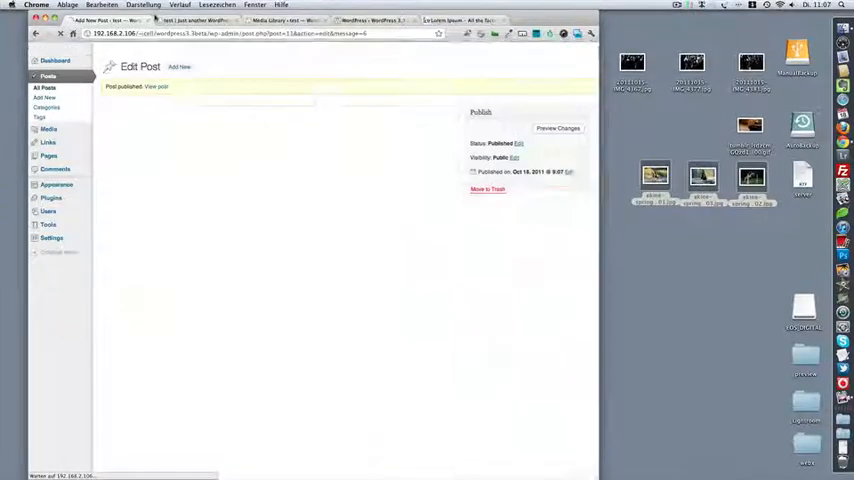
{"action": "right_click", "coordinate": [156, 87]}
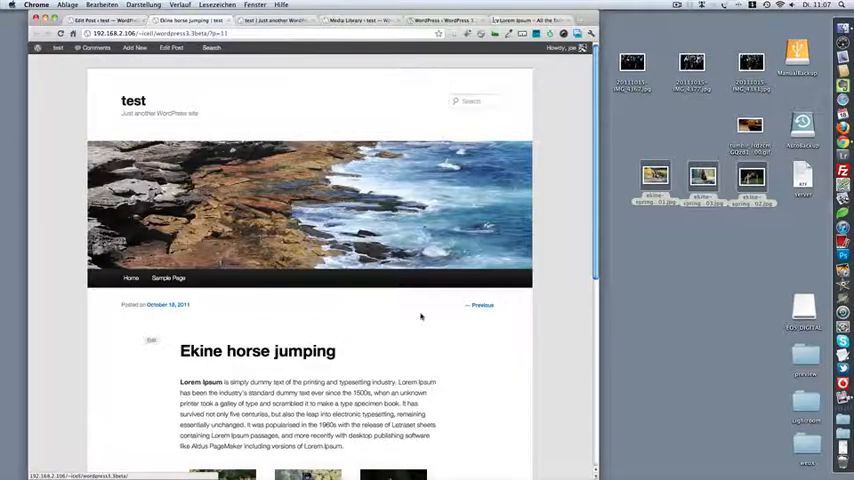
{"action": "scroll", "scroll_direction": "down", "scroll_amount": 3}
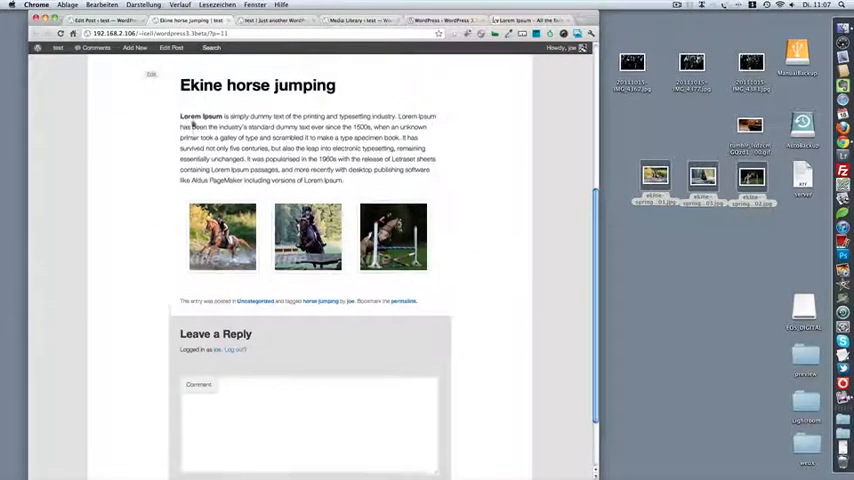
{"action": "scroll", "scroll_direction": "up", "scroll_amount": 3}
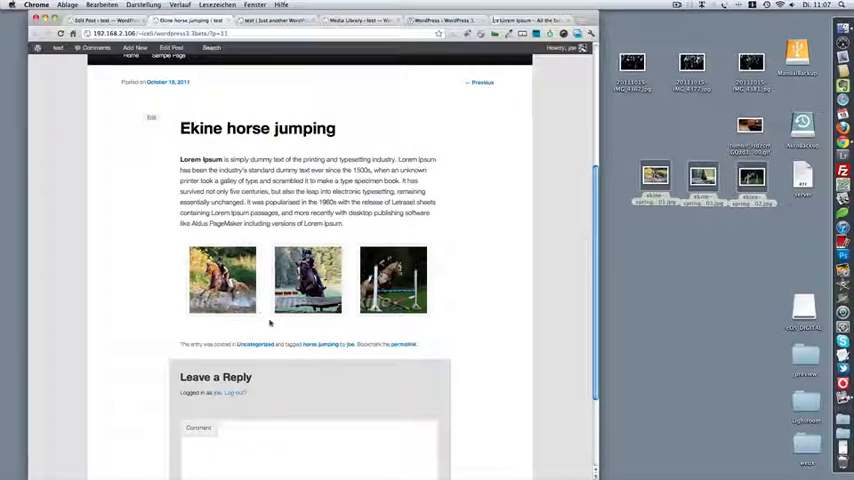
{"action": "left_click", "coordinate": [222, 280]}
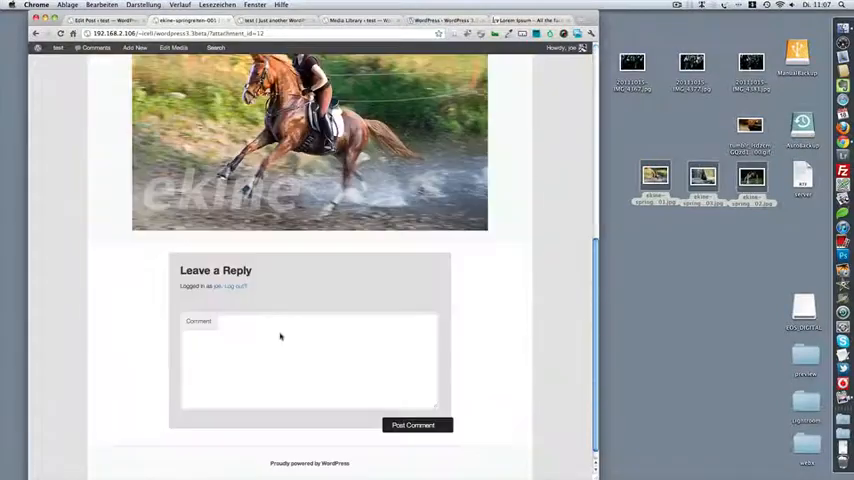